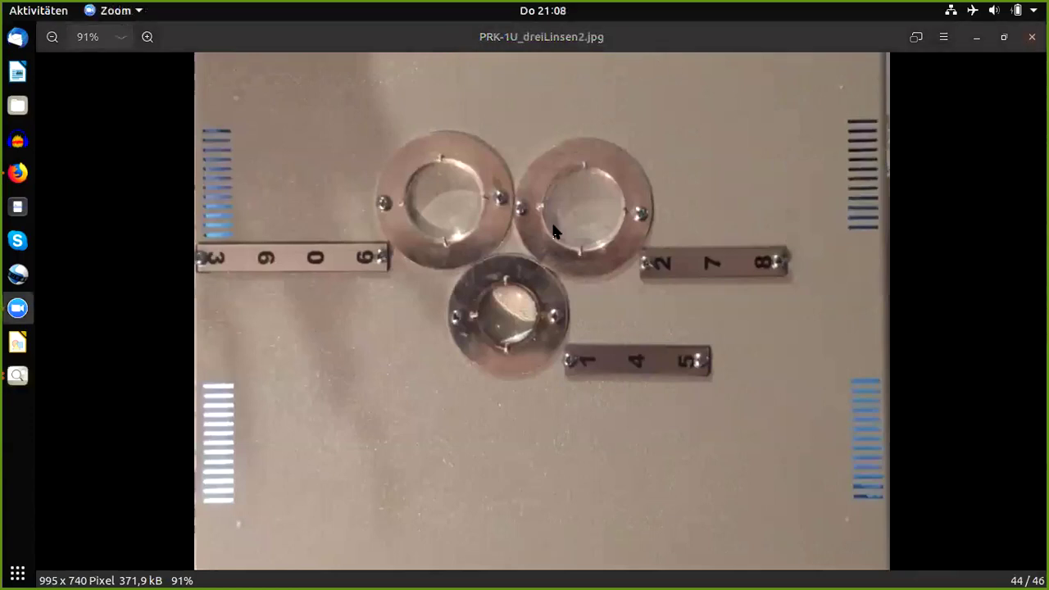
mouse_move(439, 495)
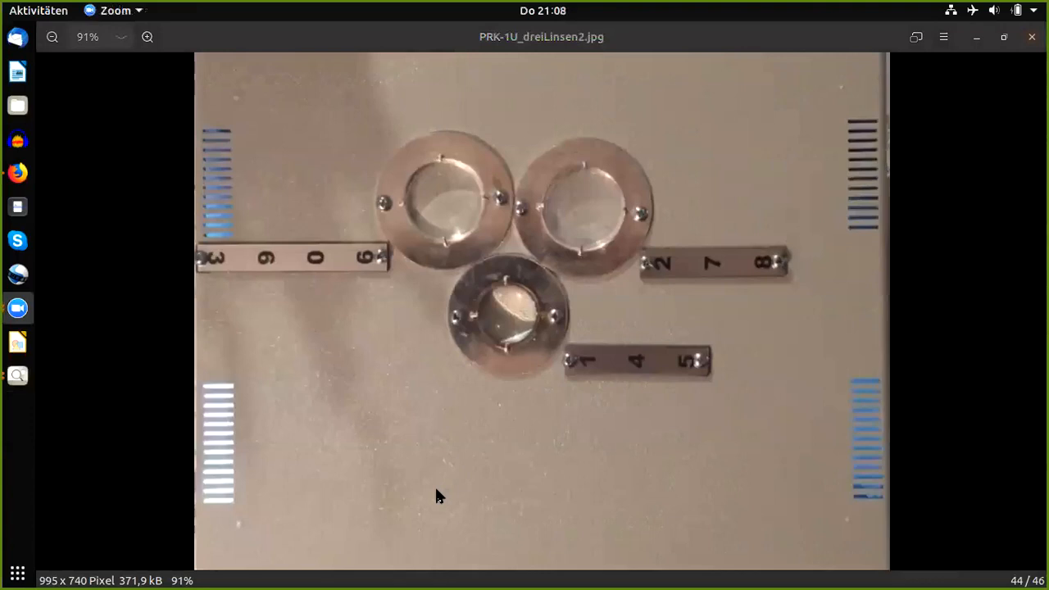
mouse_move(696, 164)
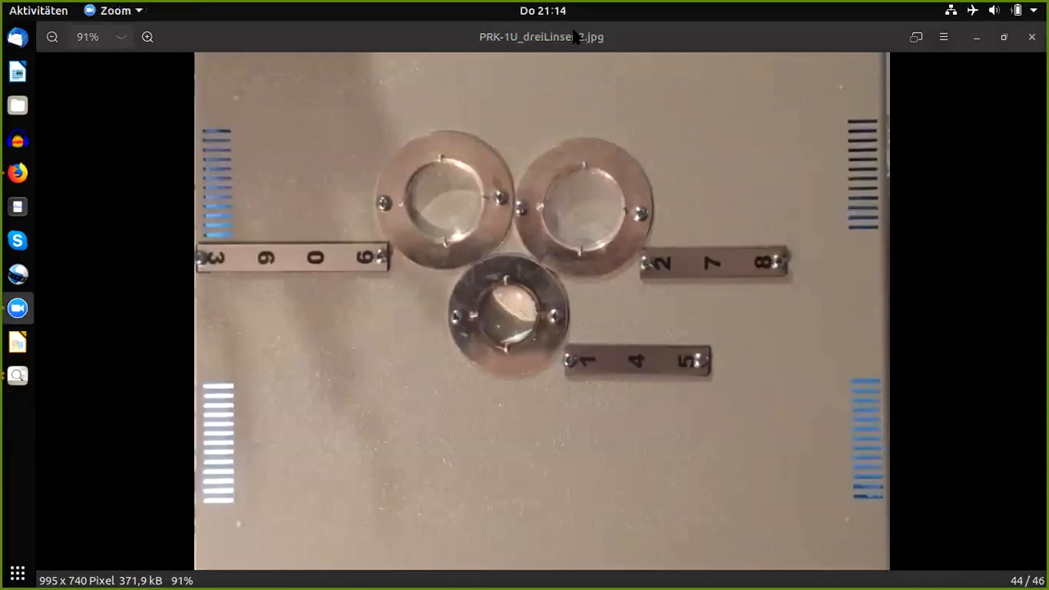
mouse_move(537, 316)
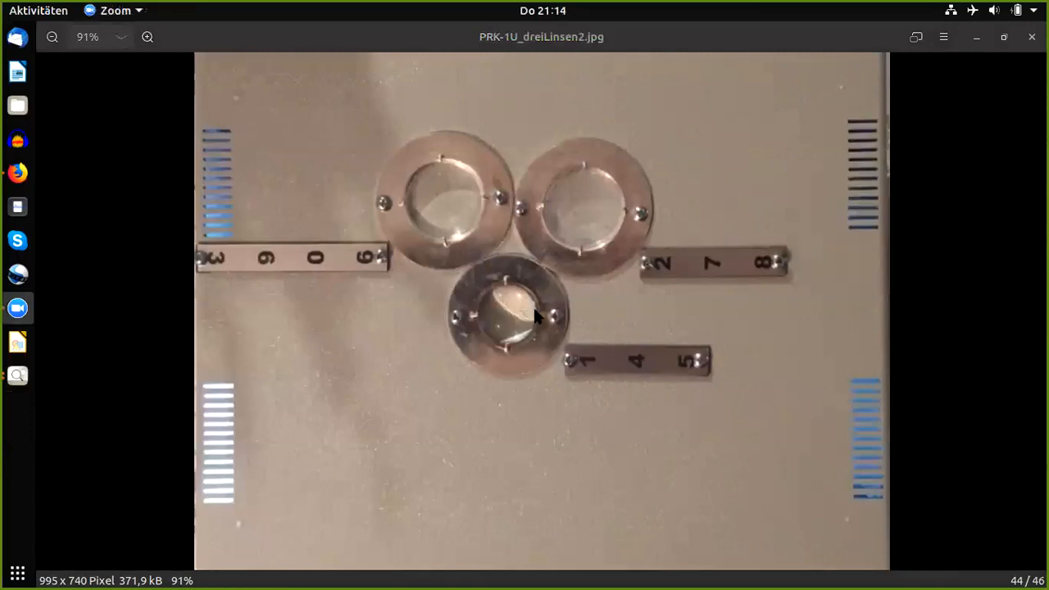
mouse_move(727, 449)
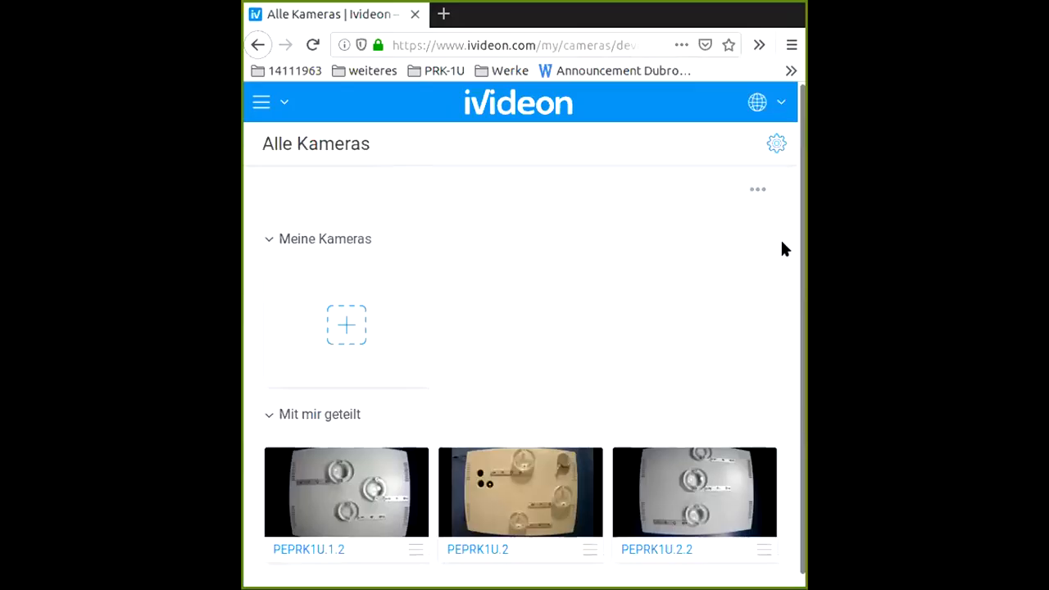
mouse_move(599, 13)
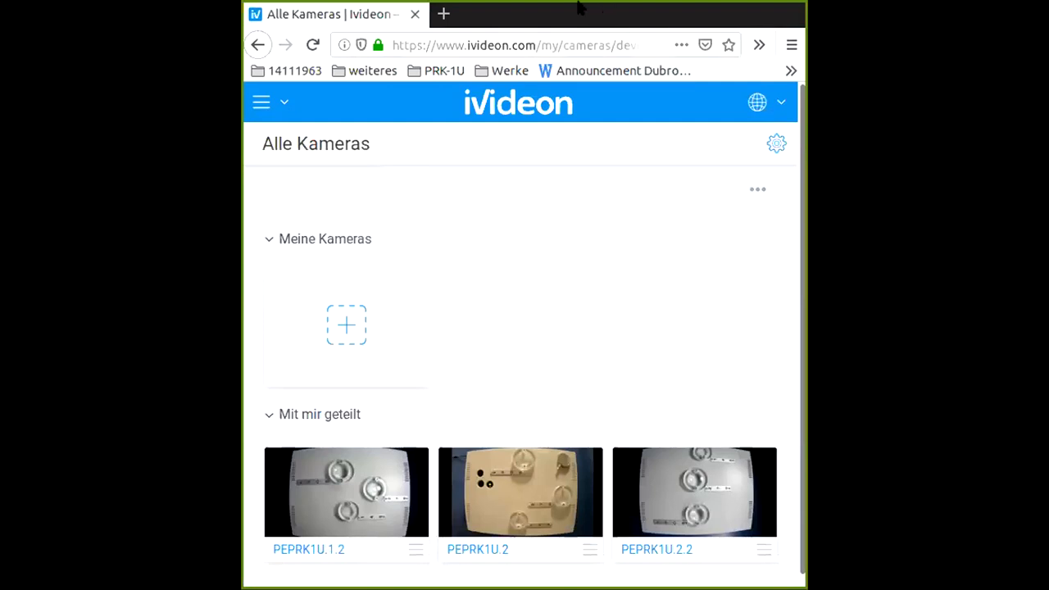
mouse_move(610, 144)
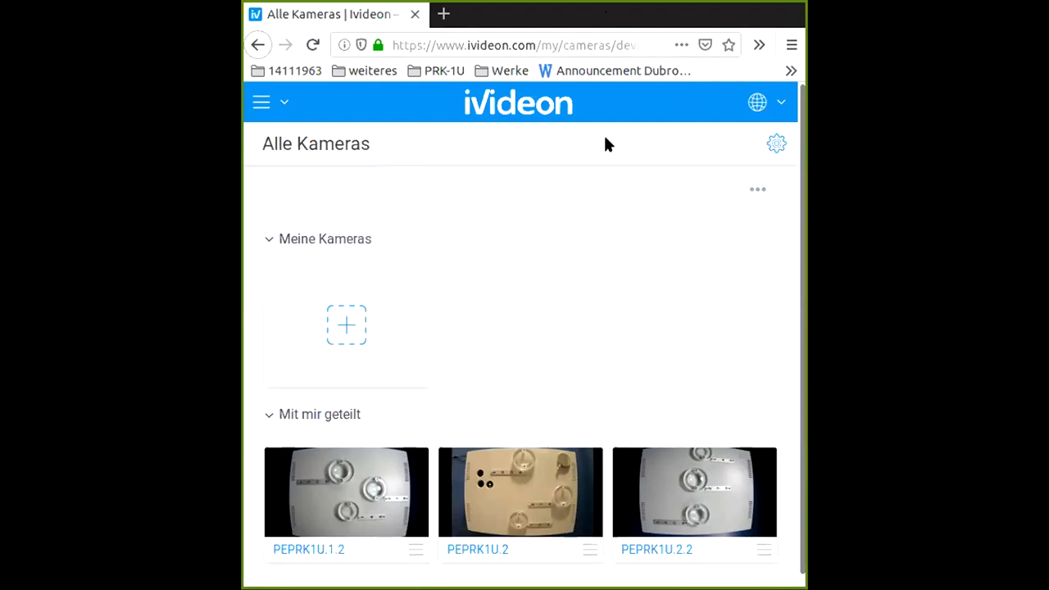
mouse_move(616, 17)
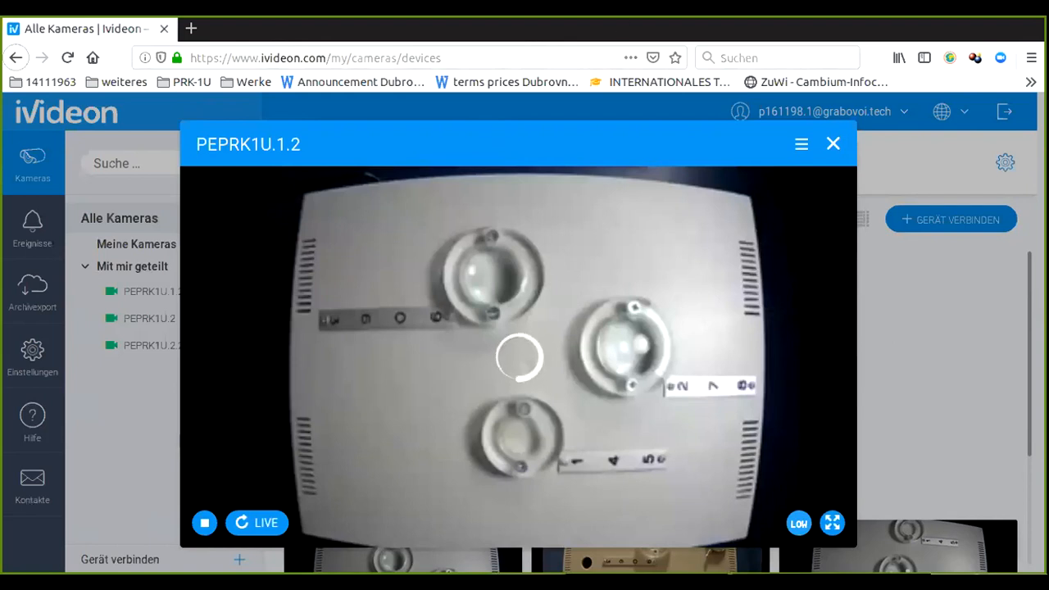
mouse_move(528, 237)
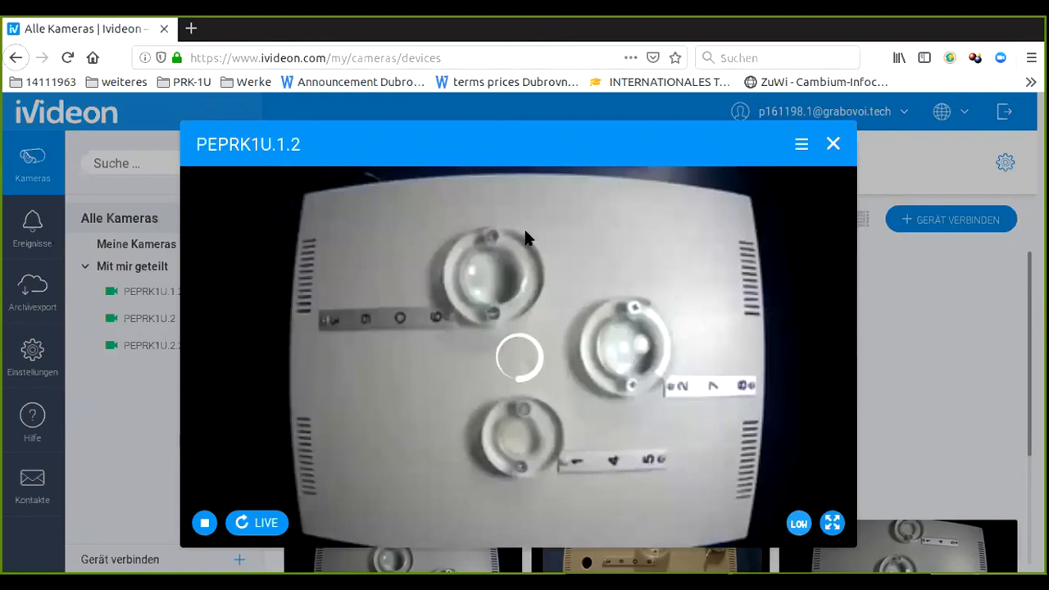
mouse_move(364, 280)
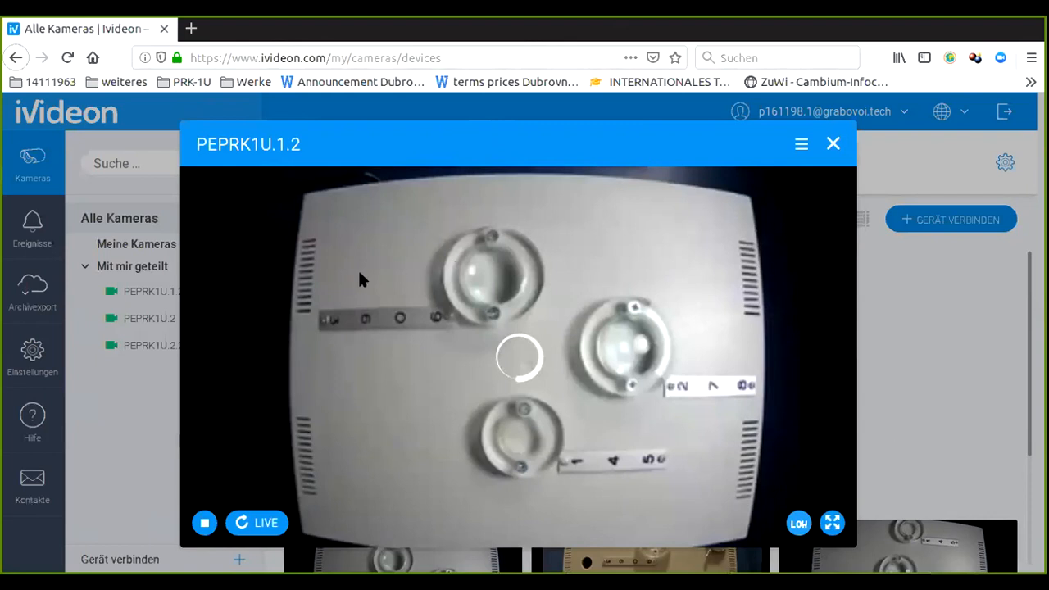
mouse_move(754, 402)
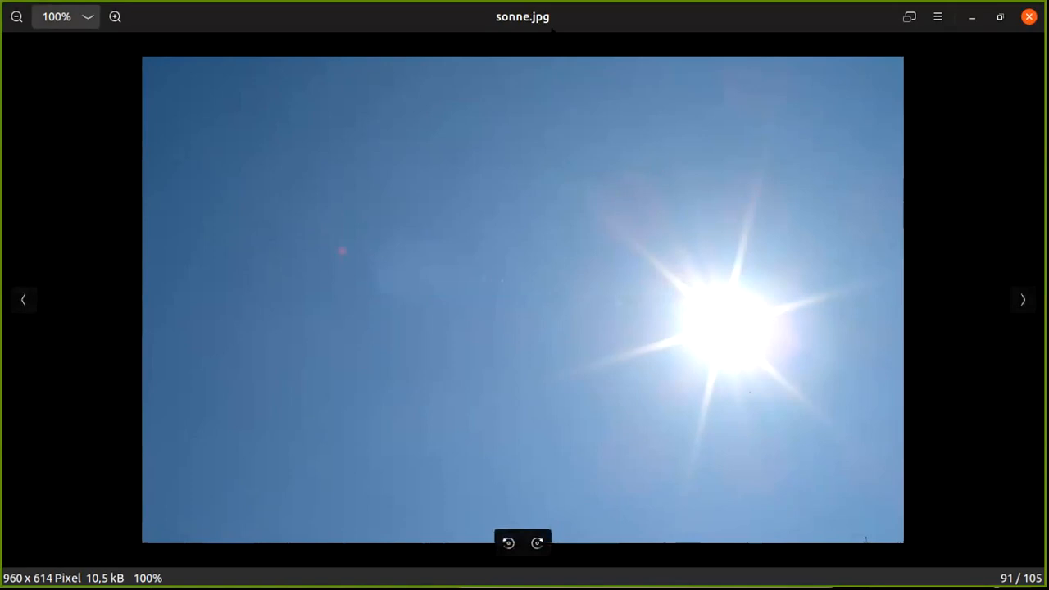
mouse_move(459, 17)
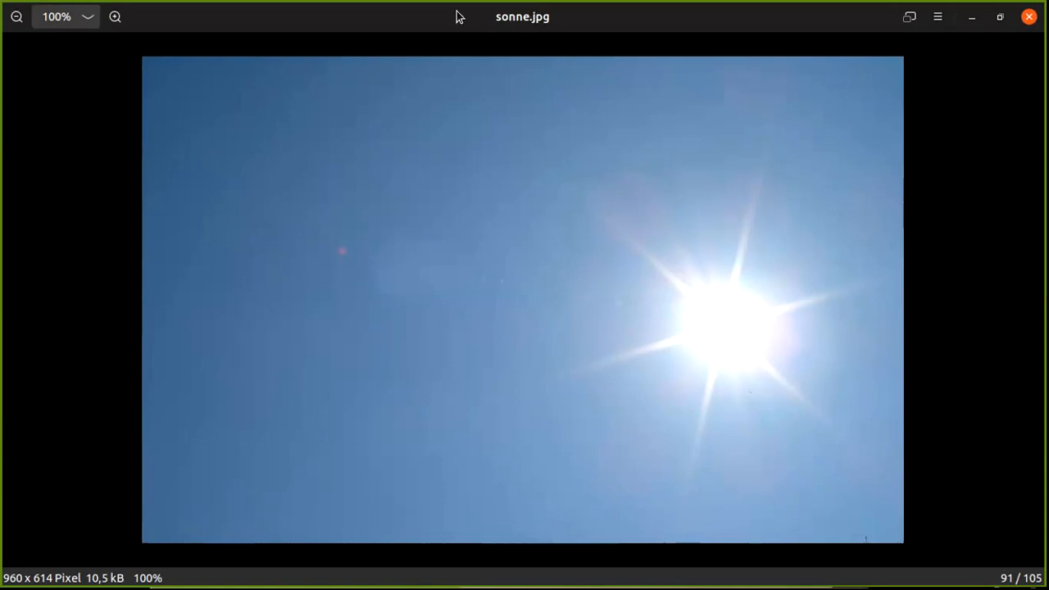
mouse_move(533, 401)
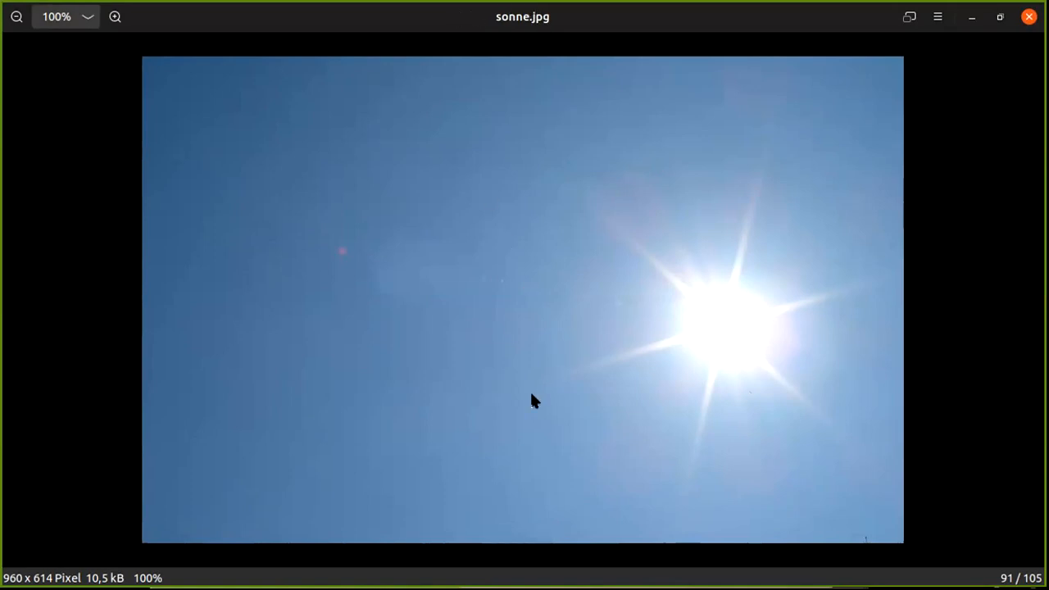
mouse_move(488, 485)
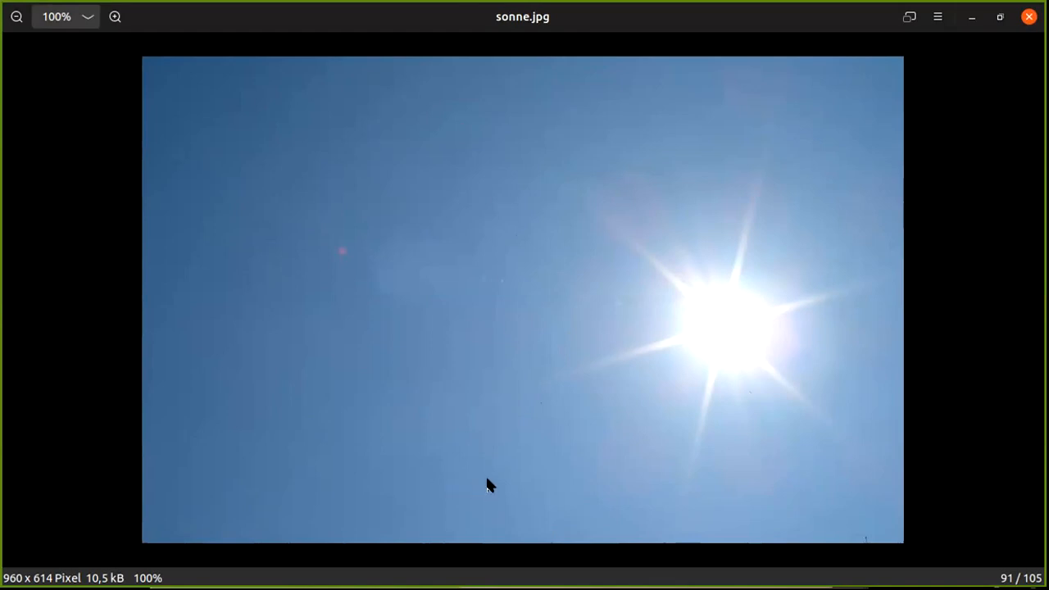
mouse_move(505, 334)
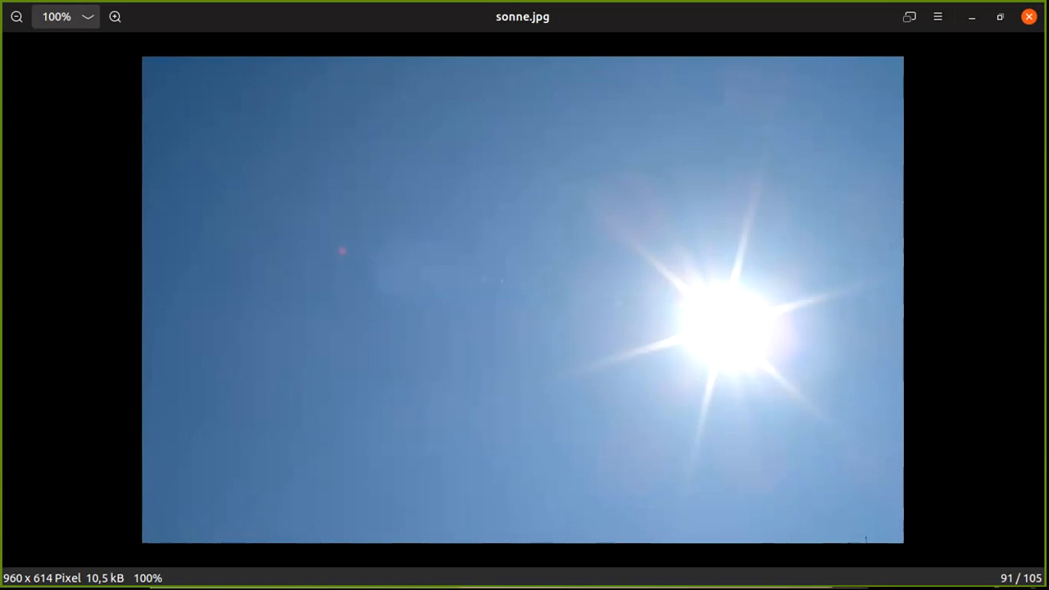
mouse_move(121, 99)
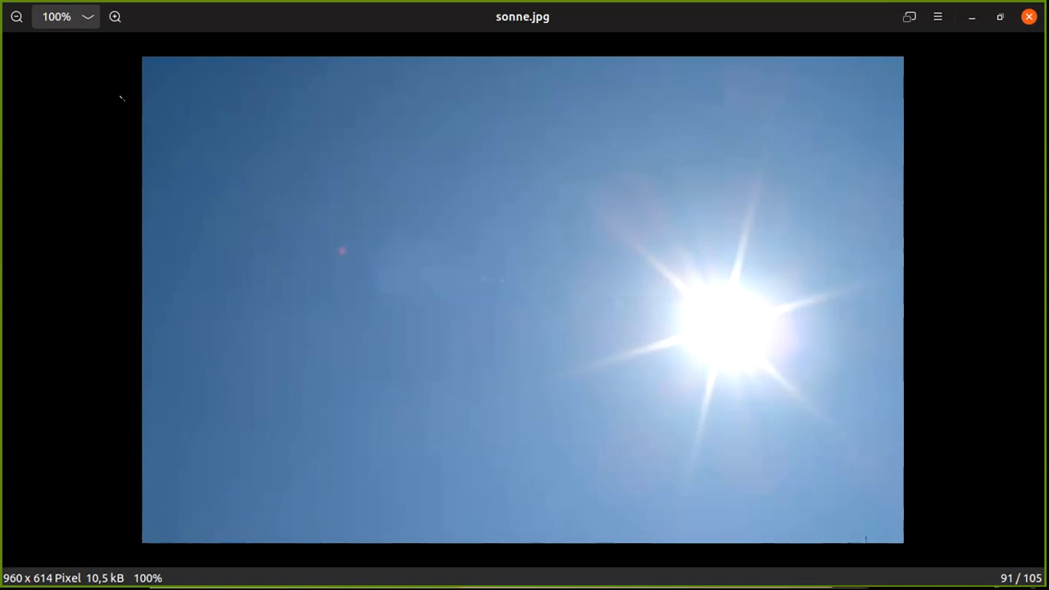
mouse_move(646, 75)
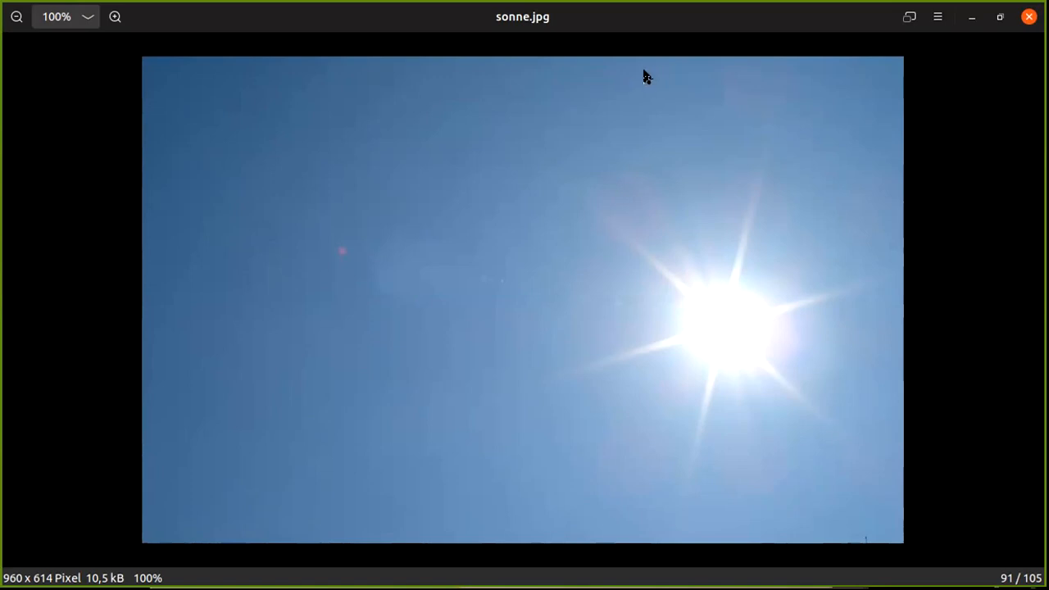
mouse_move(282, 107)
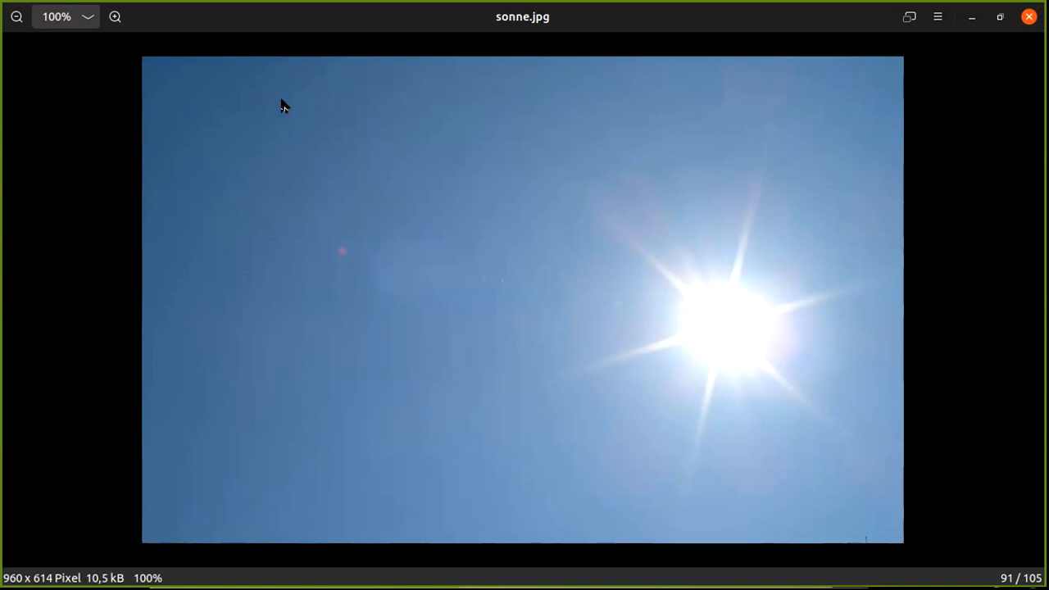
mouse_move(275, 157)
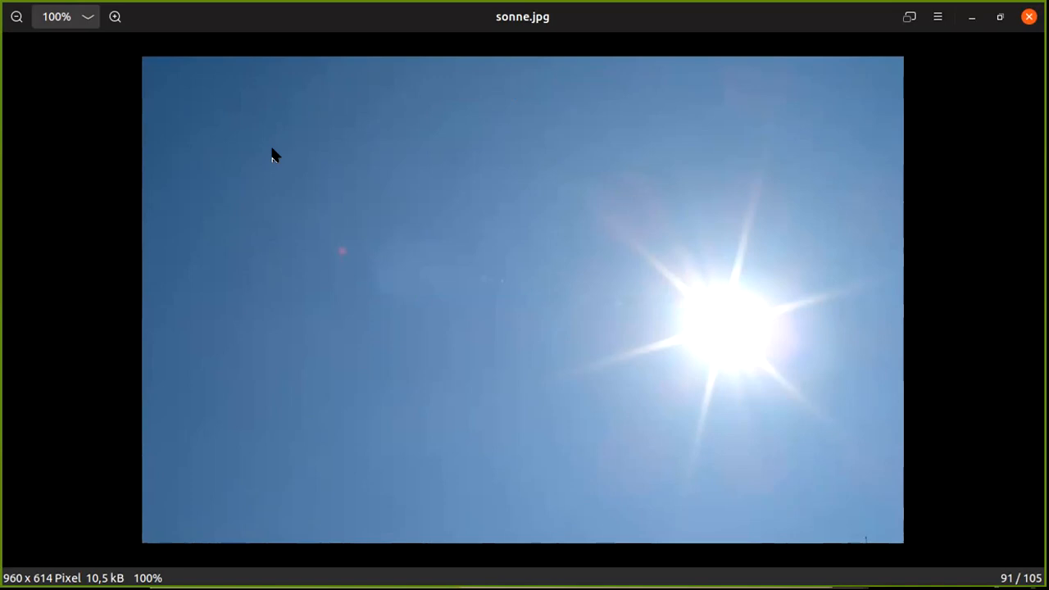
mouse_move(359, 184)
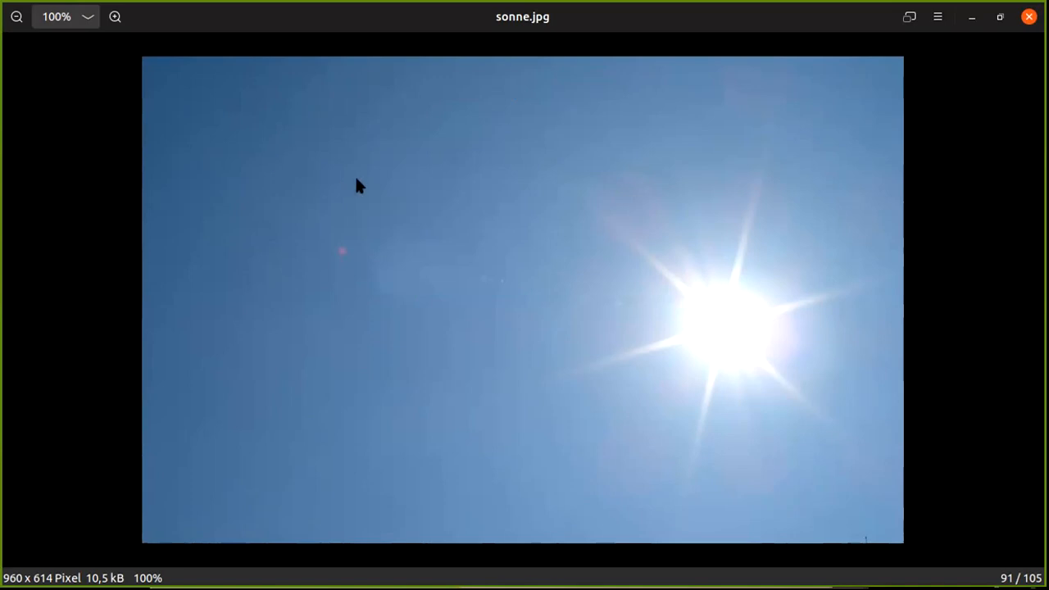
mouse_move(524, 111)
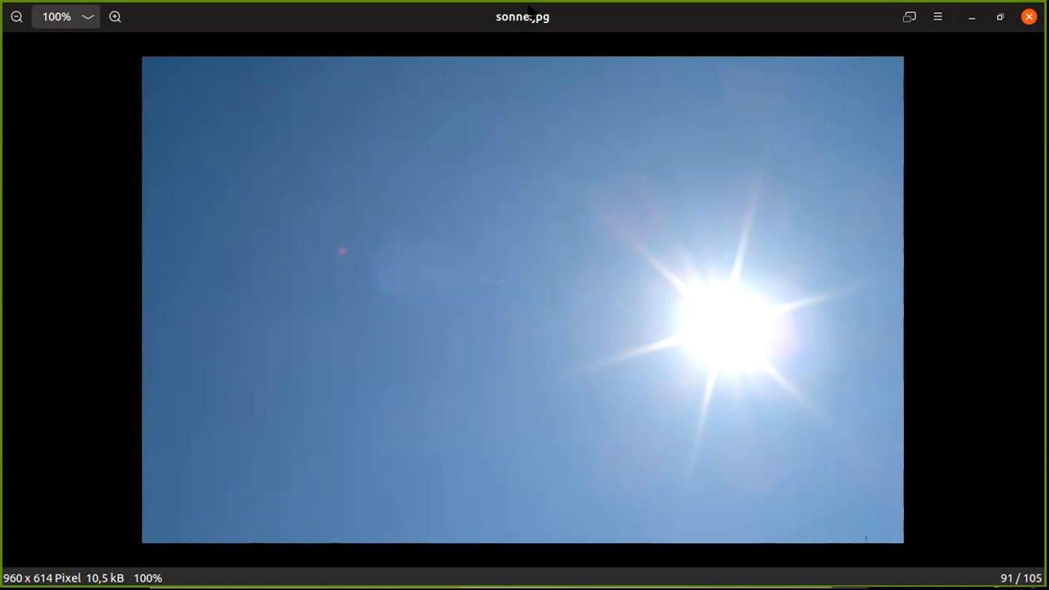
mouse_move(884, 67)
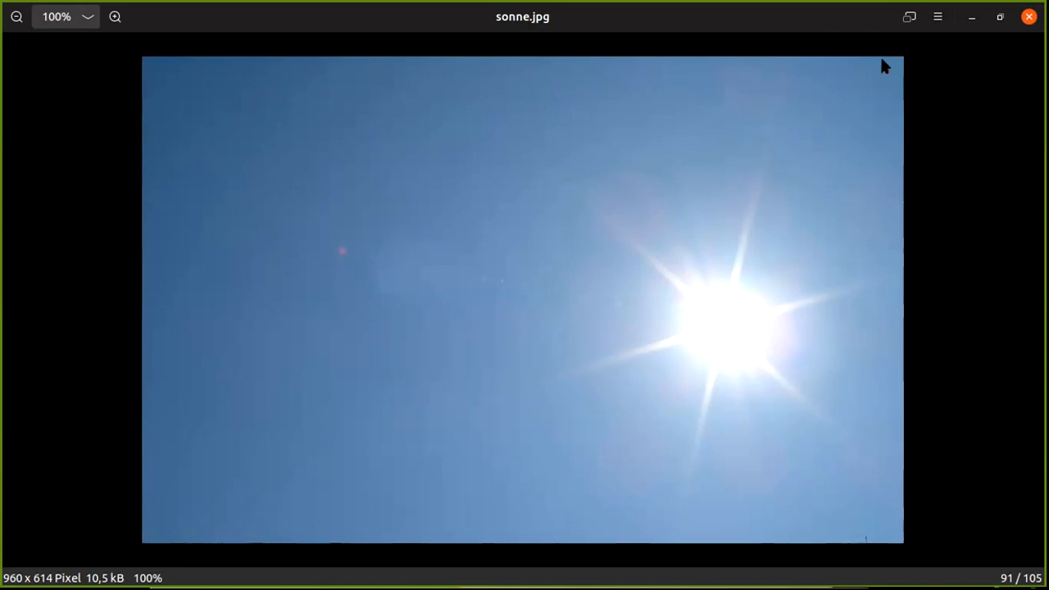
mouse_move(872, 62)
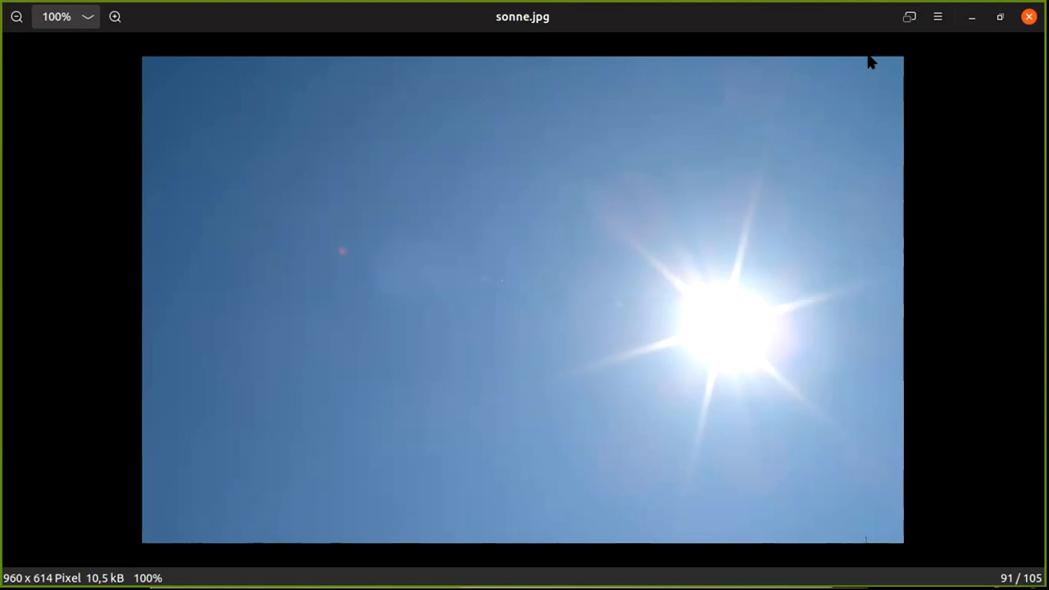
mouse_move(557, 17)
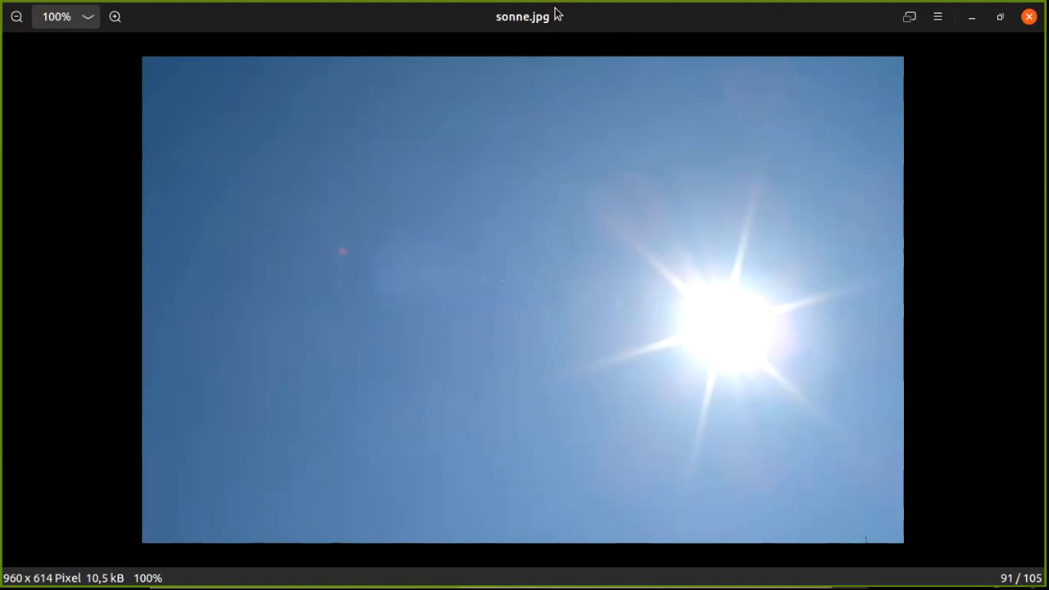
mouse_move(865, 220)
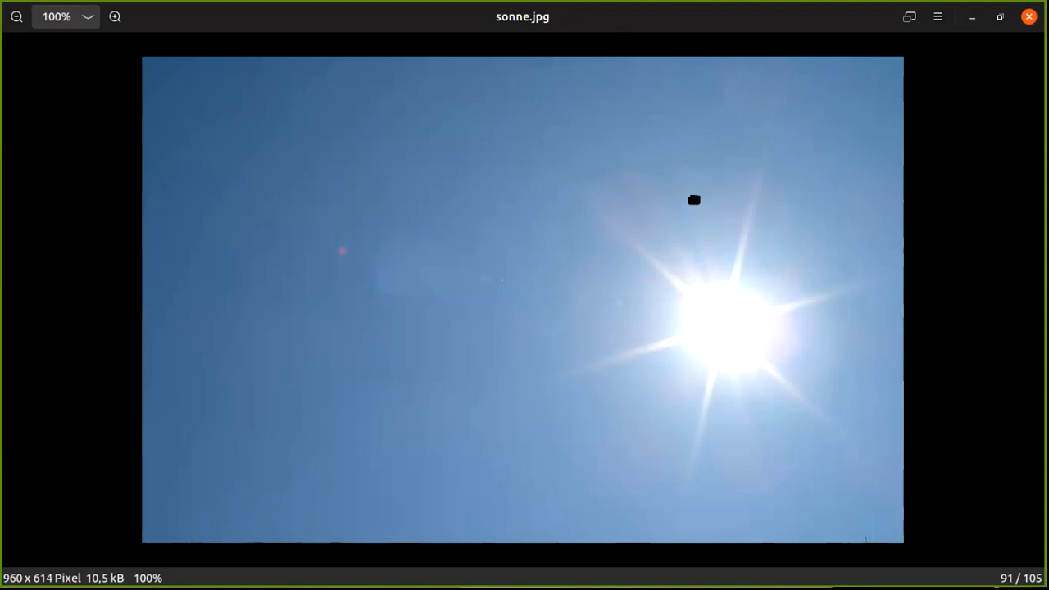
mouse_move(568, 65)
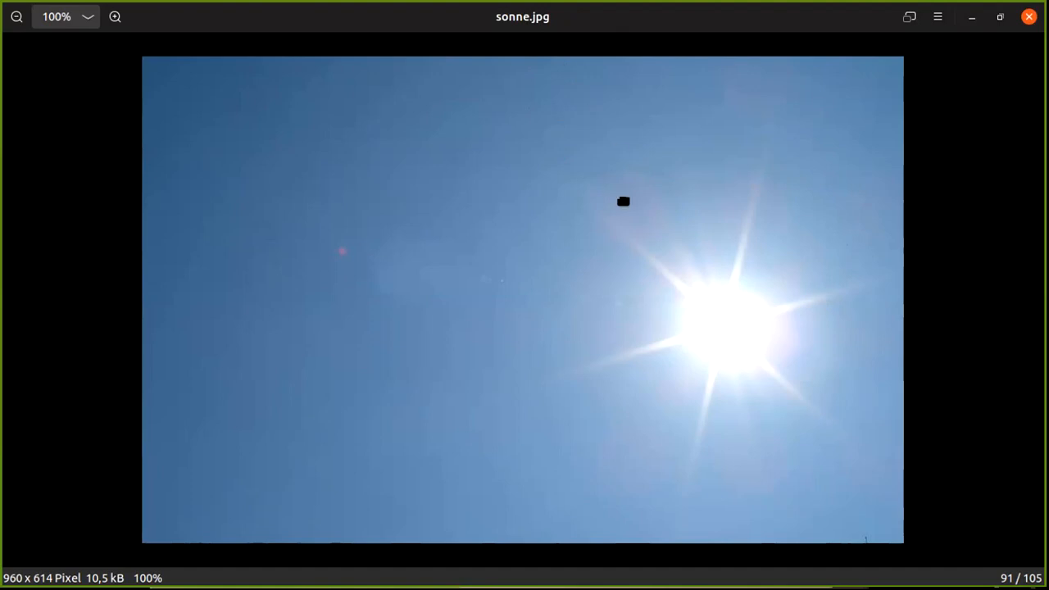
mouse_move(698, 373)
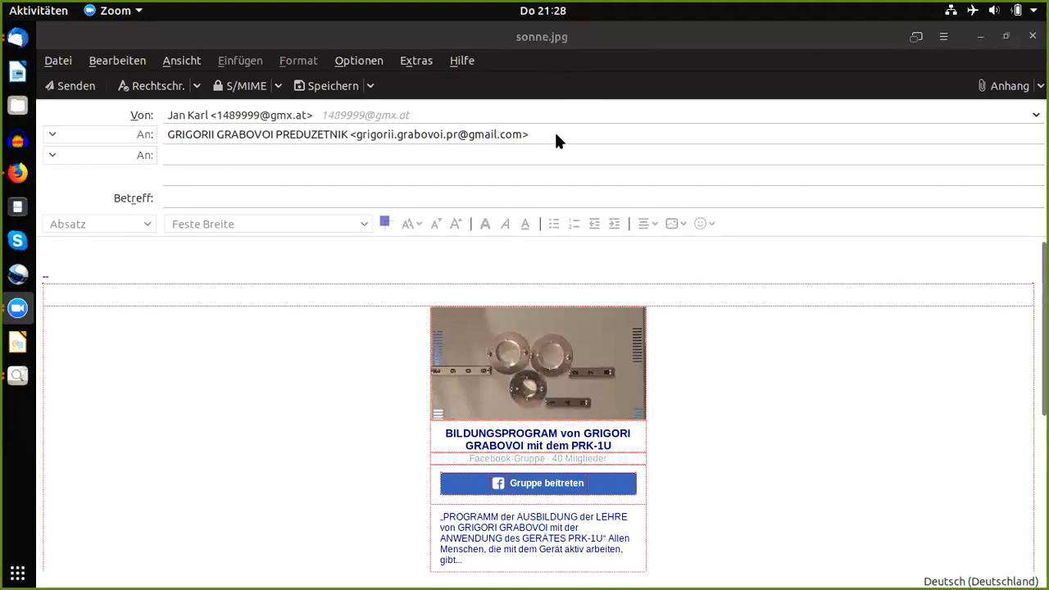
mouse_move(811, 36)
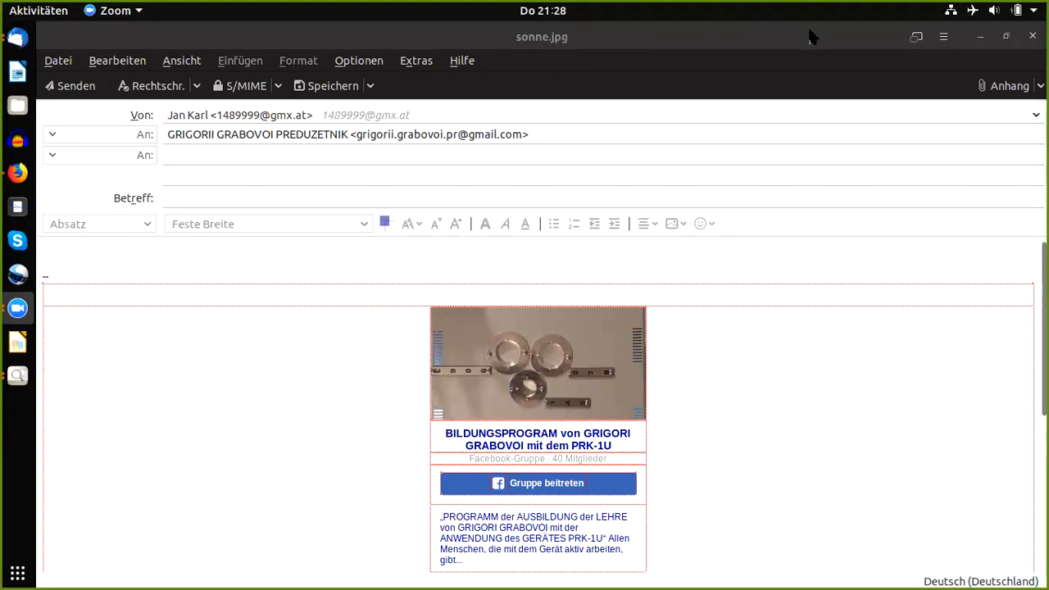
mouse_move(537, 337)
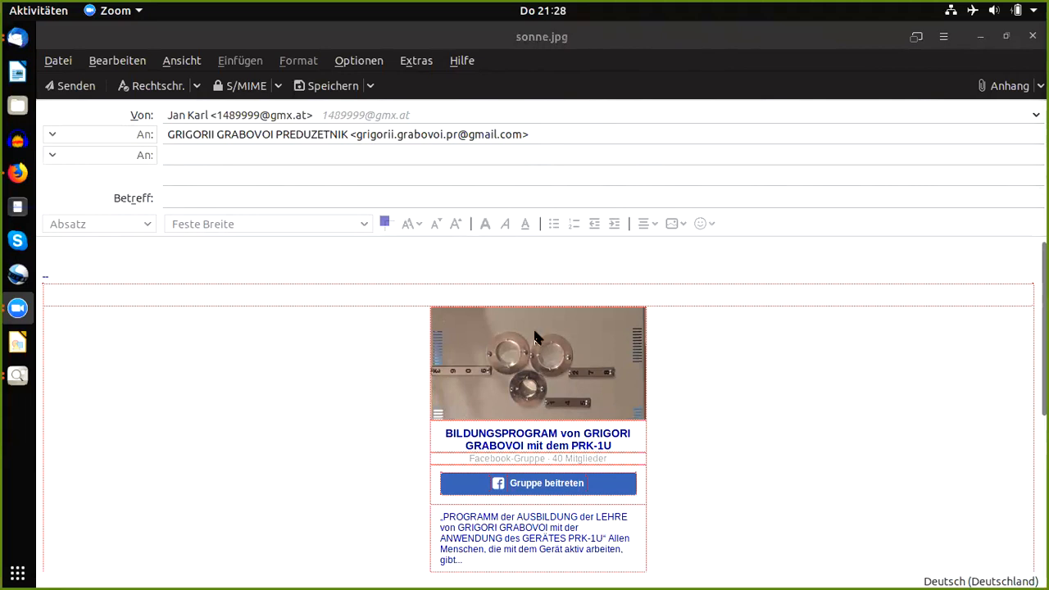
mouse_move(554, 39)
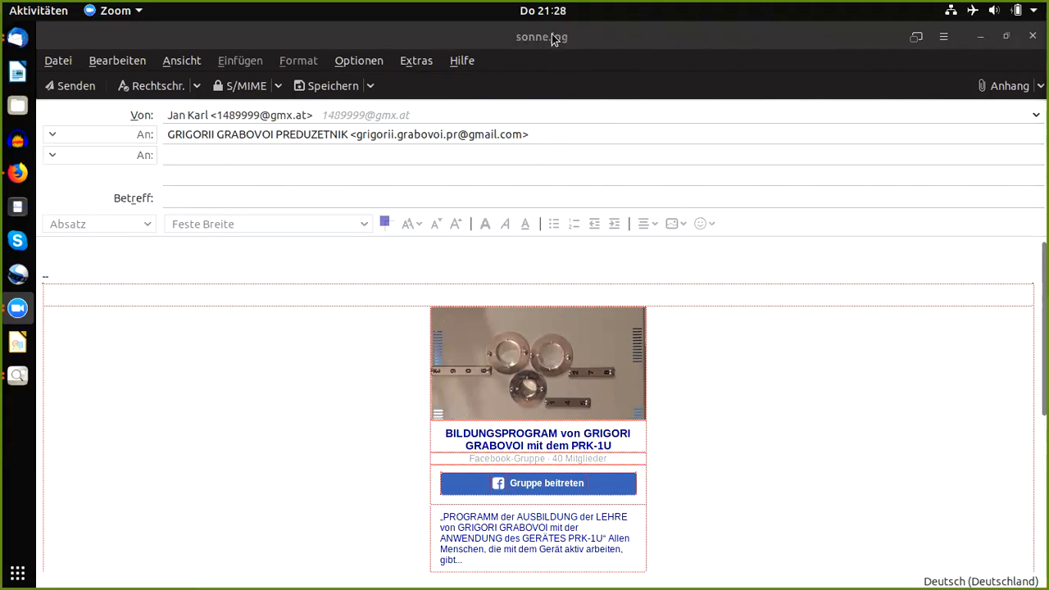
mouse_move(295, 40)
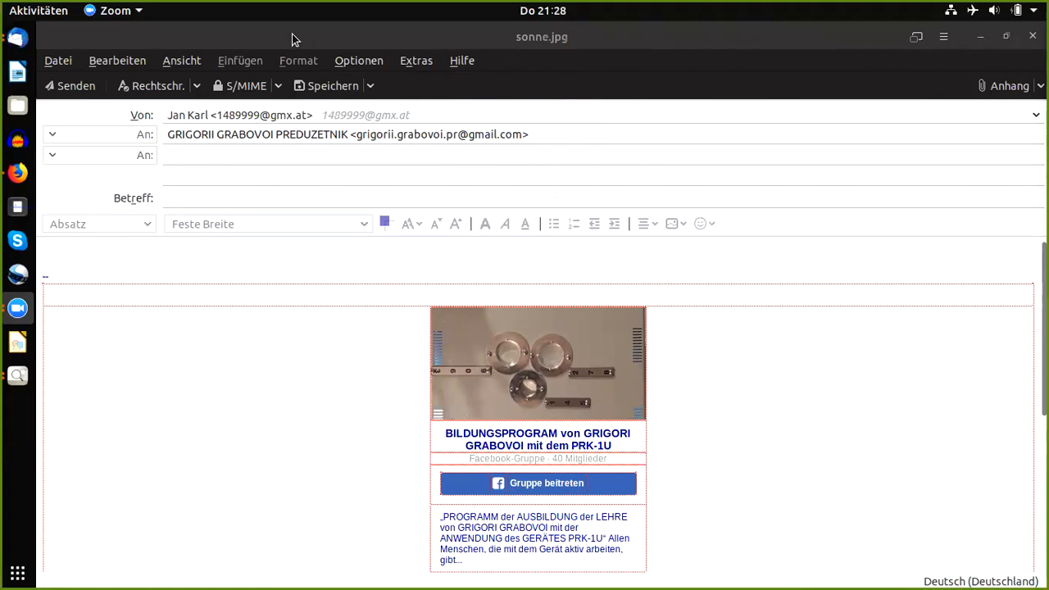
mouse_move(387, 39)
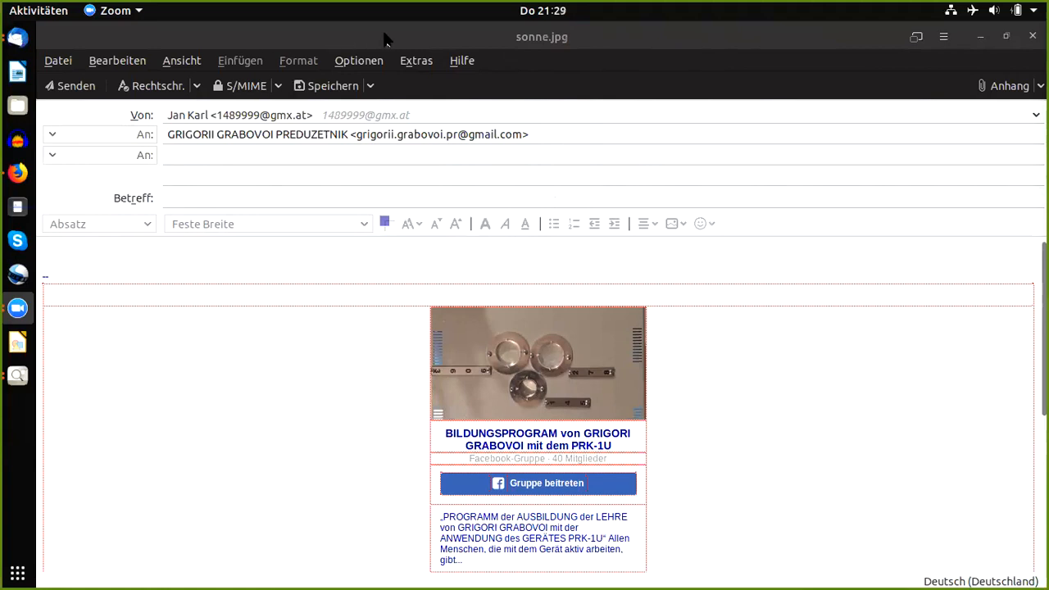
mouse_move(492, 43)
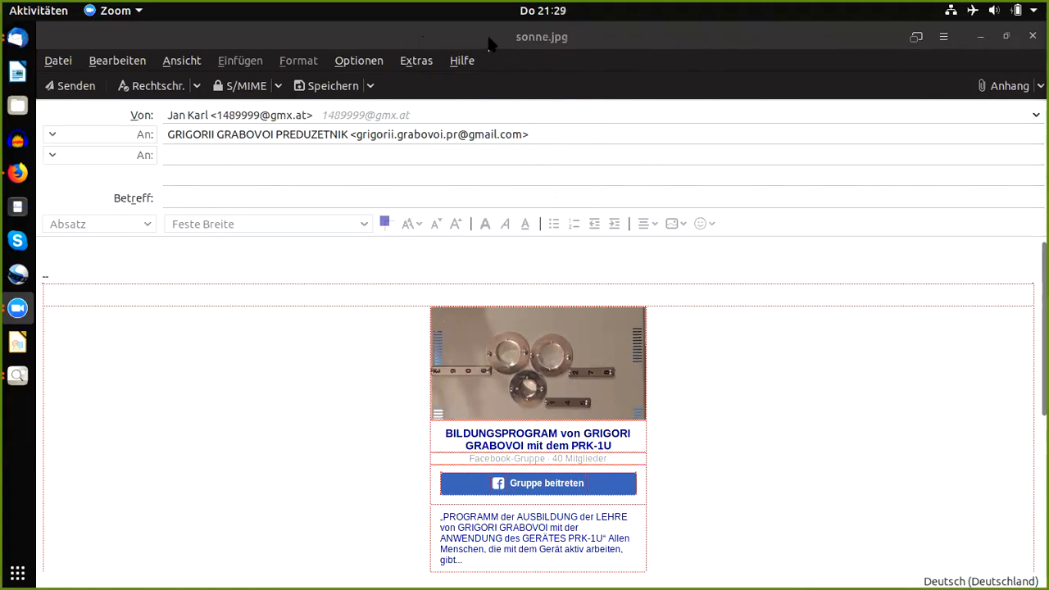
mouse_move(647, 42)
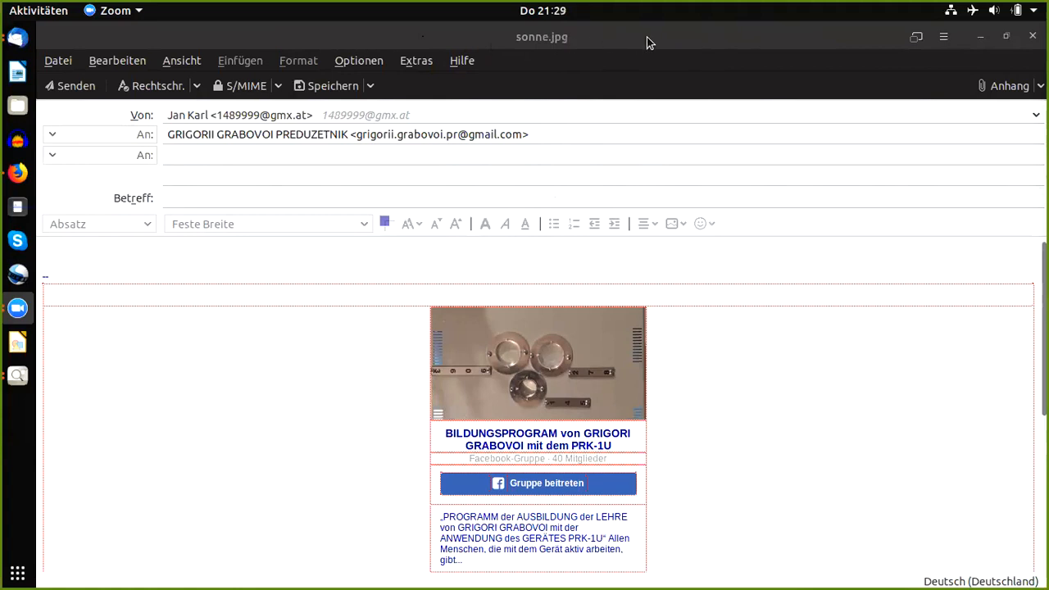
mouse_move(836, 41)
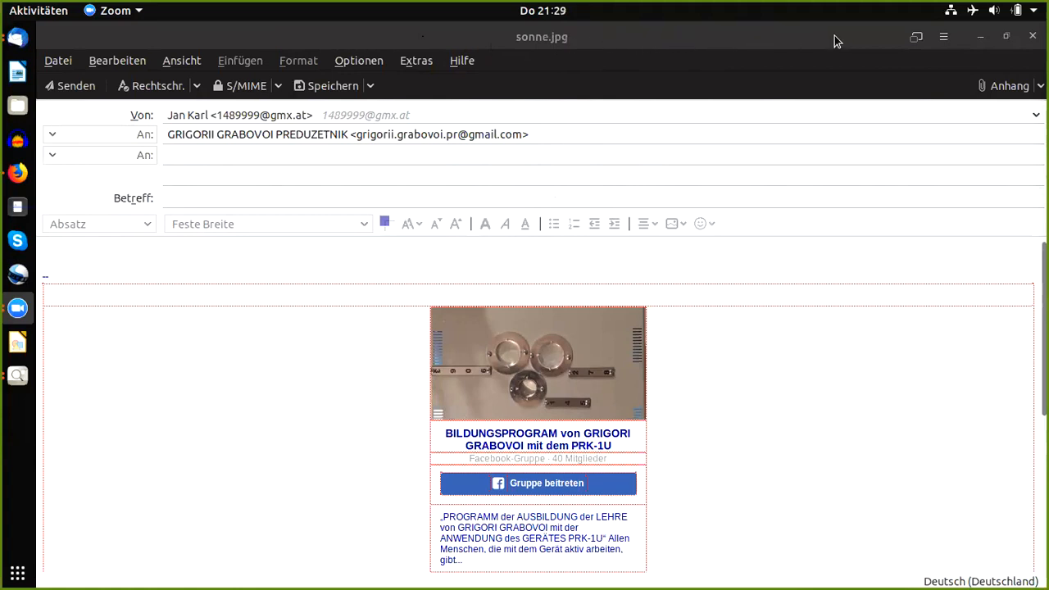
mouse_move(921, 41)
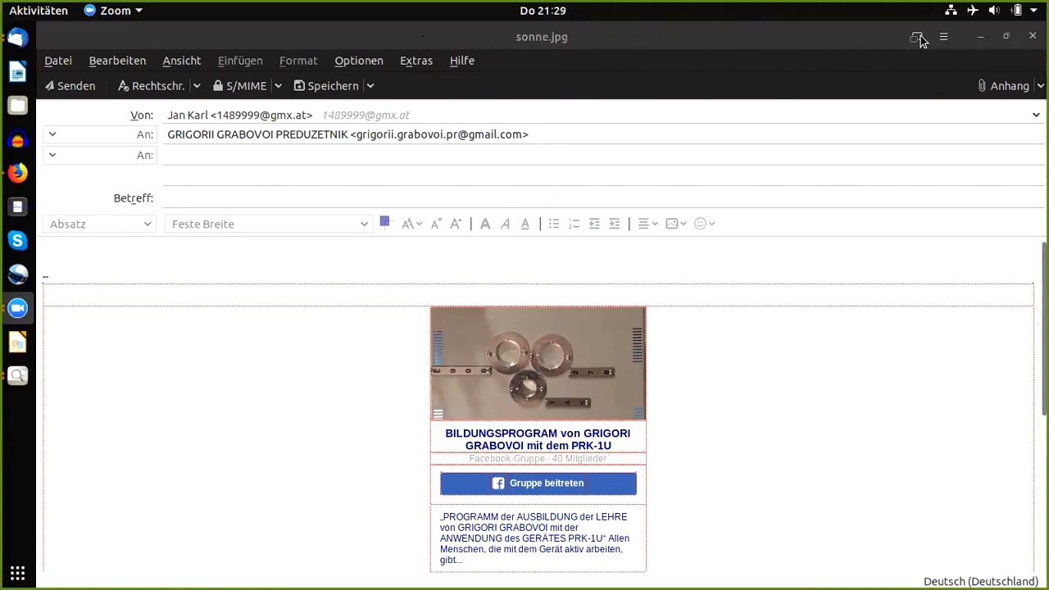
click(916, 39)
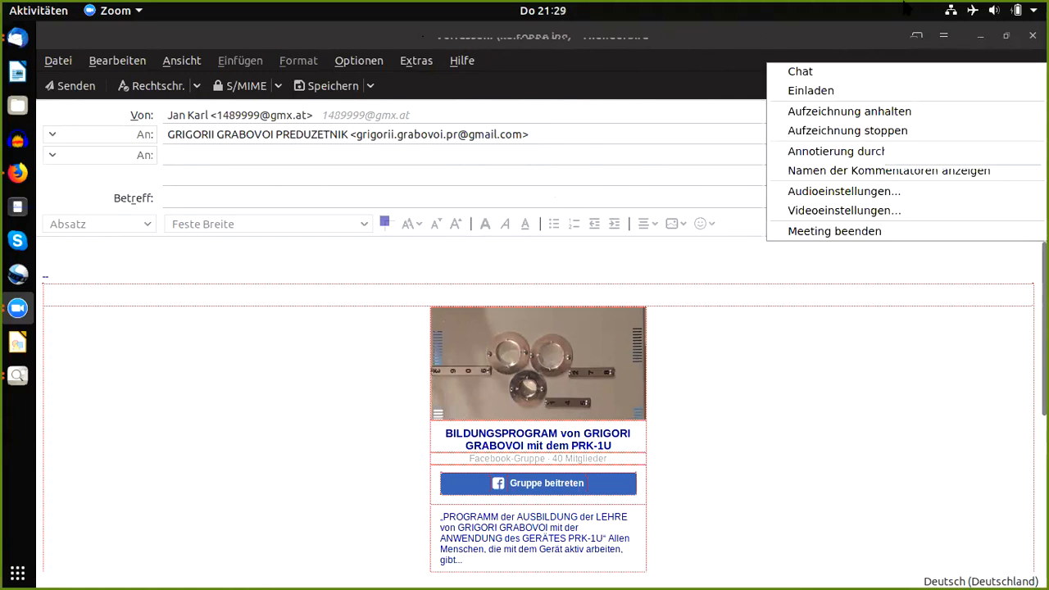
mouse_move(834, 67)
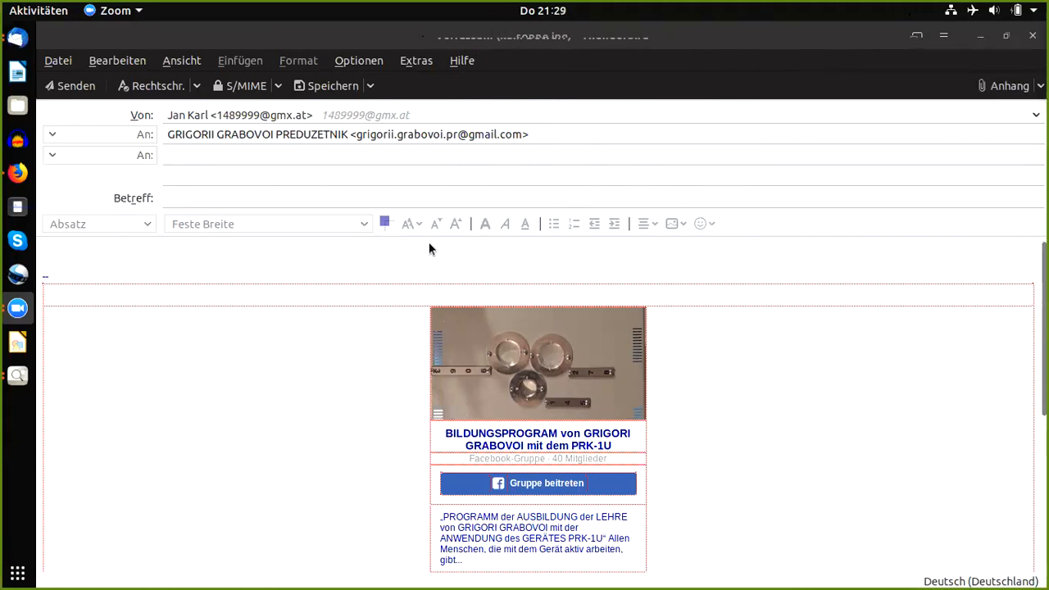
mouse_move(596, 118)
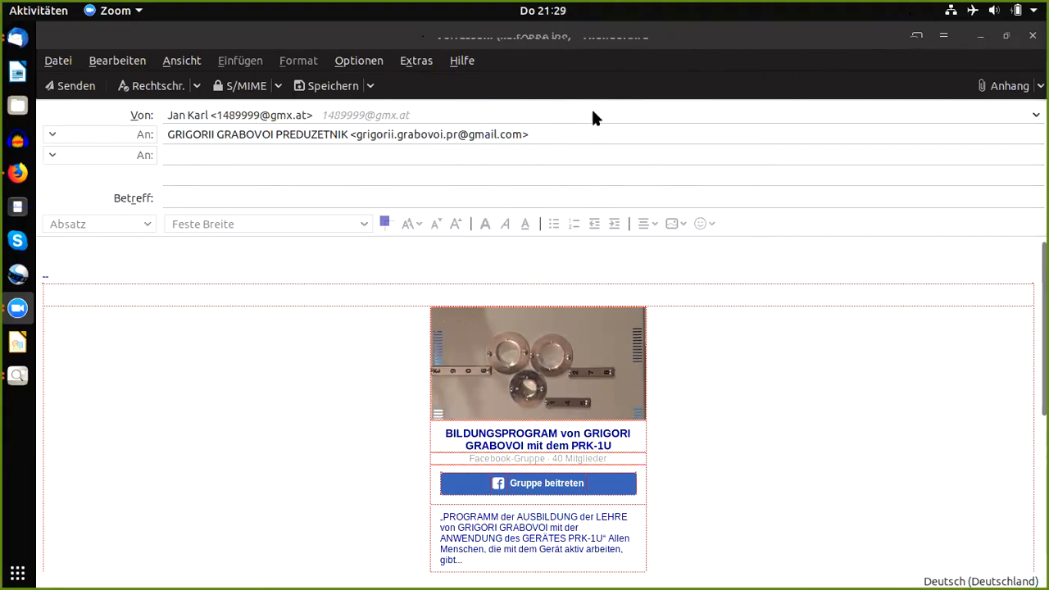
mouse_move(456, 167)
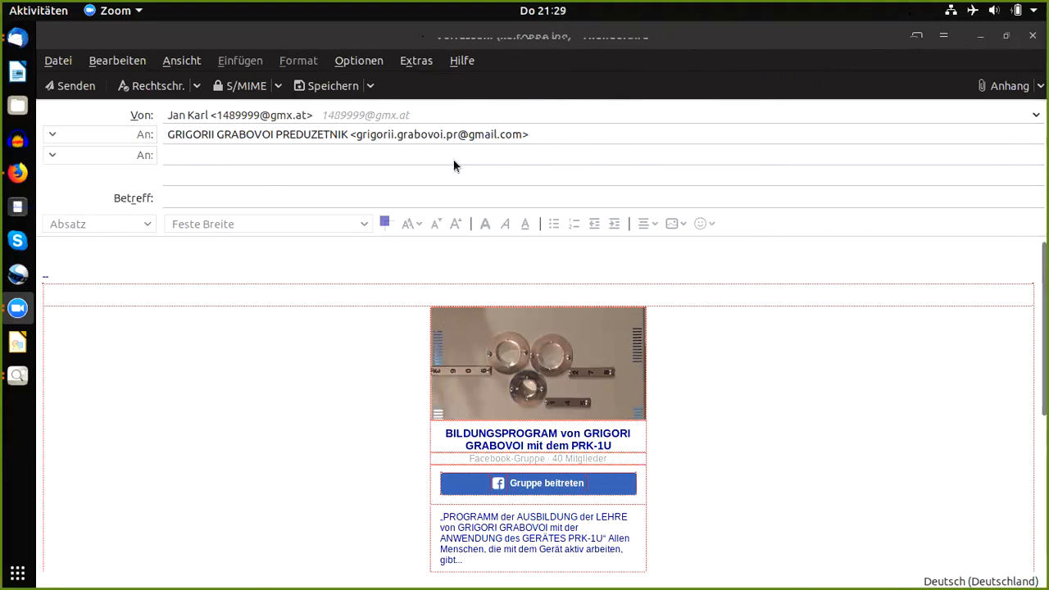
mouse_move(444, 163)
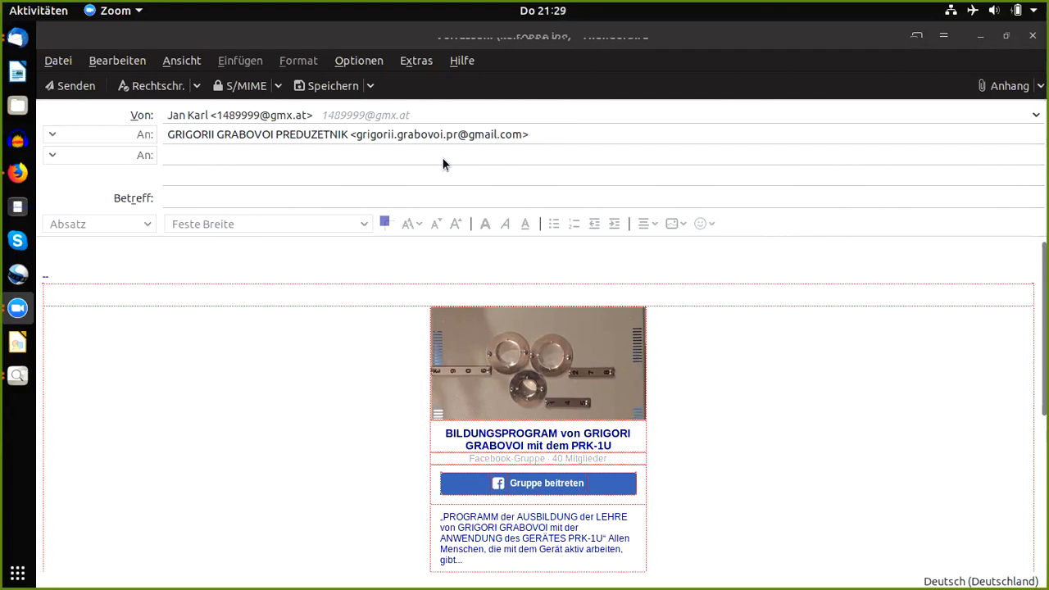
mouse_move(506, 170)
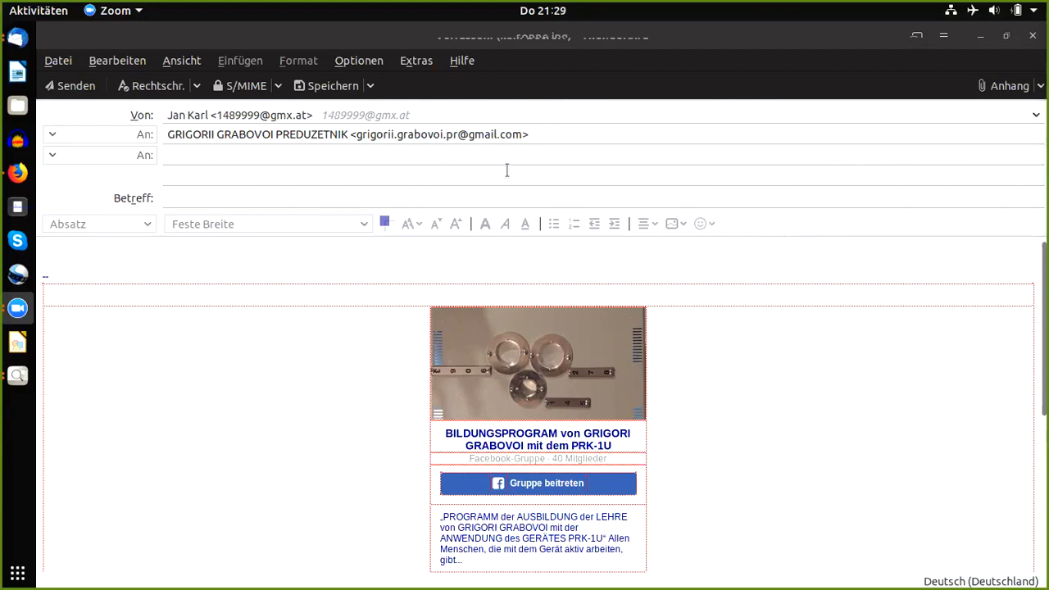
mouse_move(734, 125)
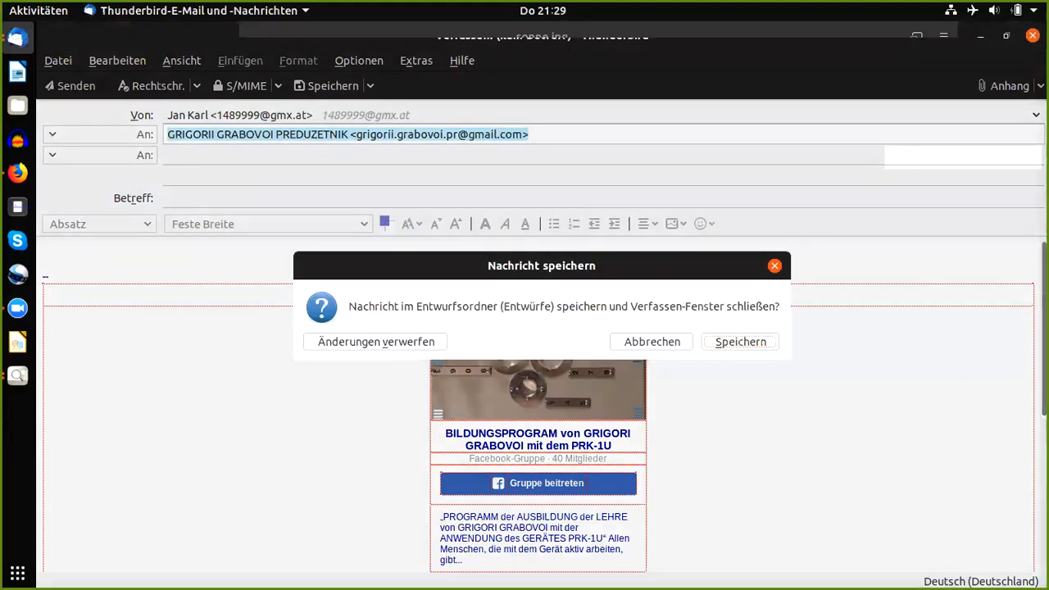
mouse_move(600, 347)
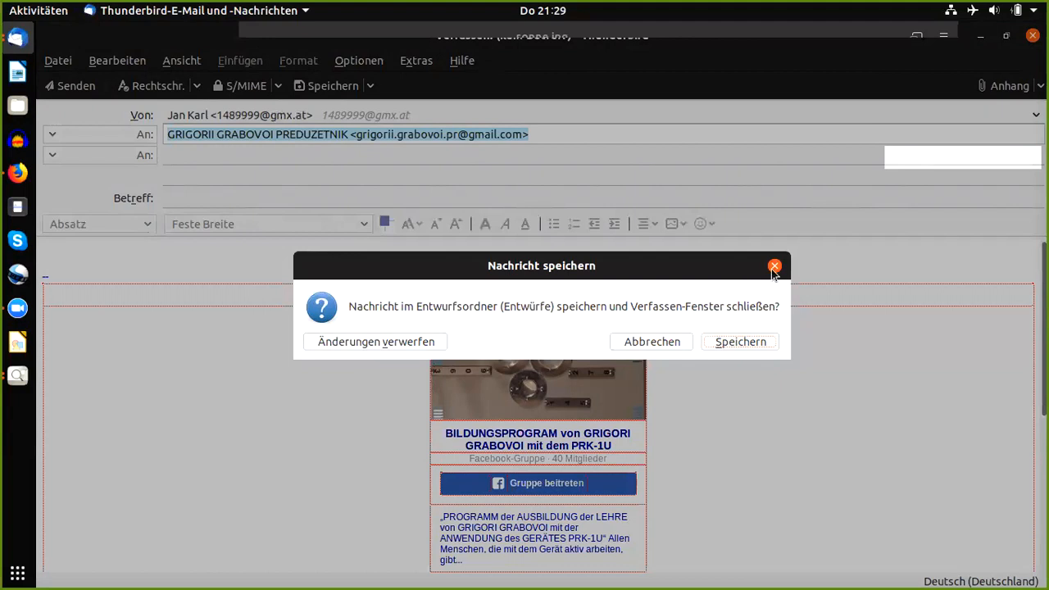
Step: Close the unsent message without saving the draft and return to the sonne.jpg sun photo
click(773, 265)
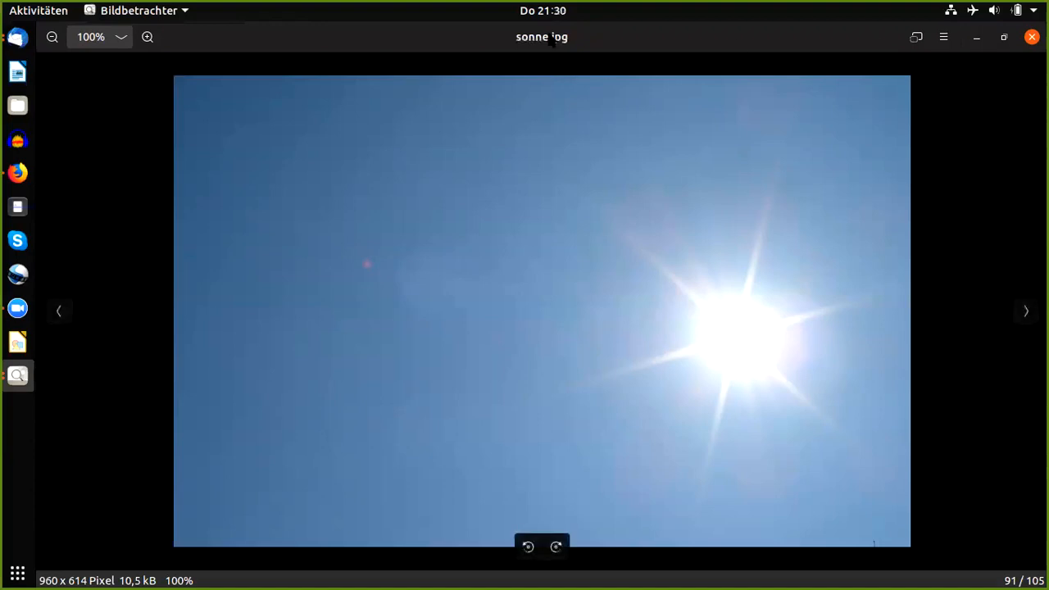
mouse_move(53, 36)
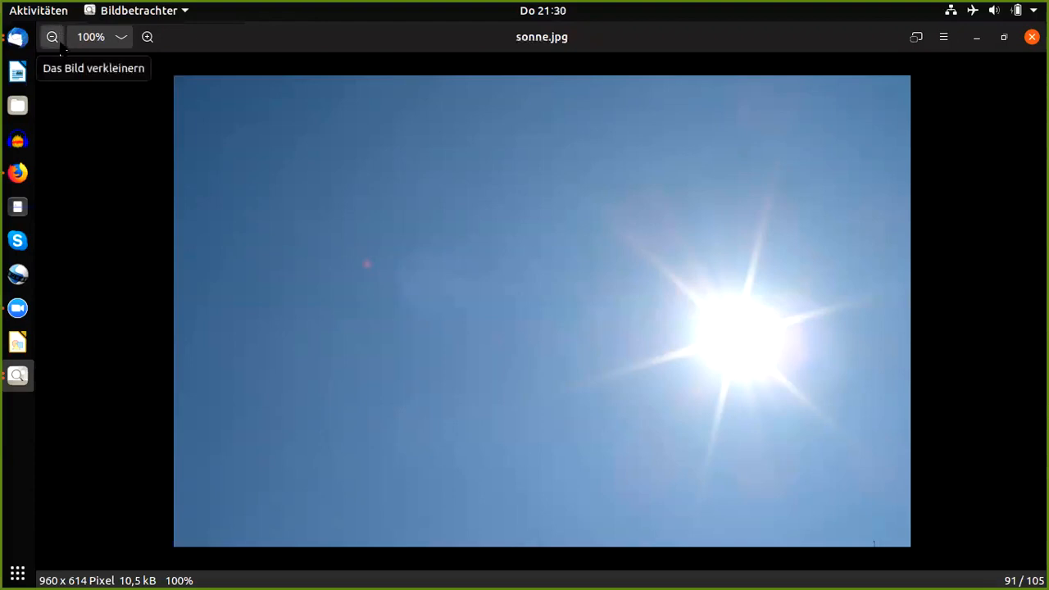
Step: Load facebook.com in a new Firefox tab beside the ivideon cameras page
click(17, 172)
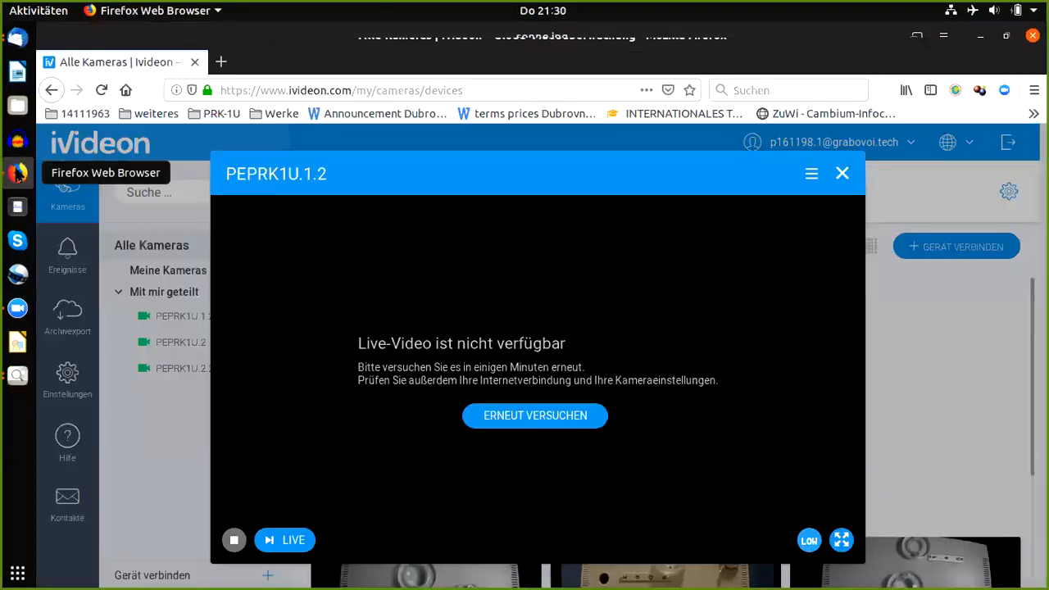
click(393, 63)
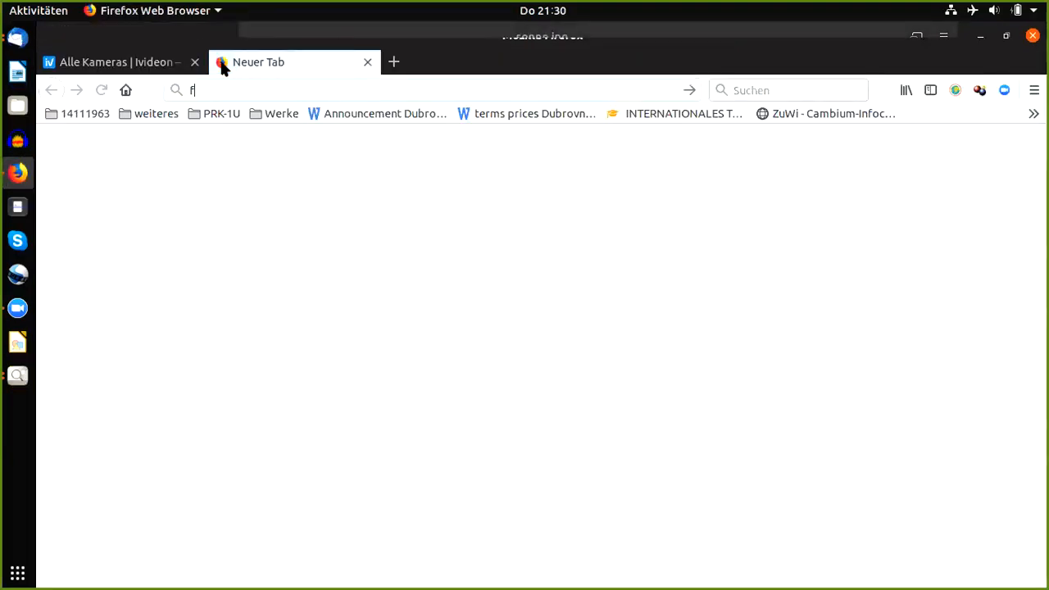
key(Return)
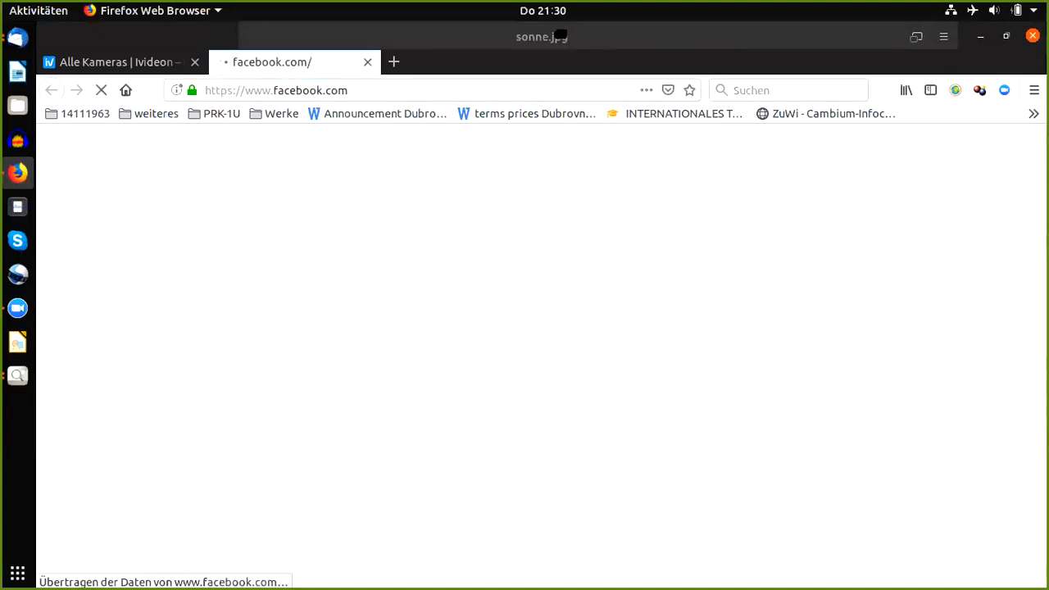